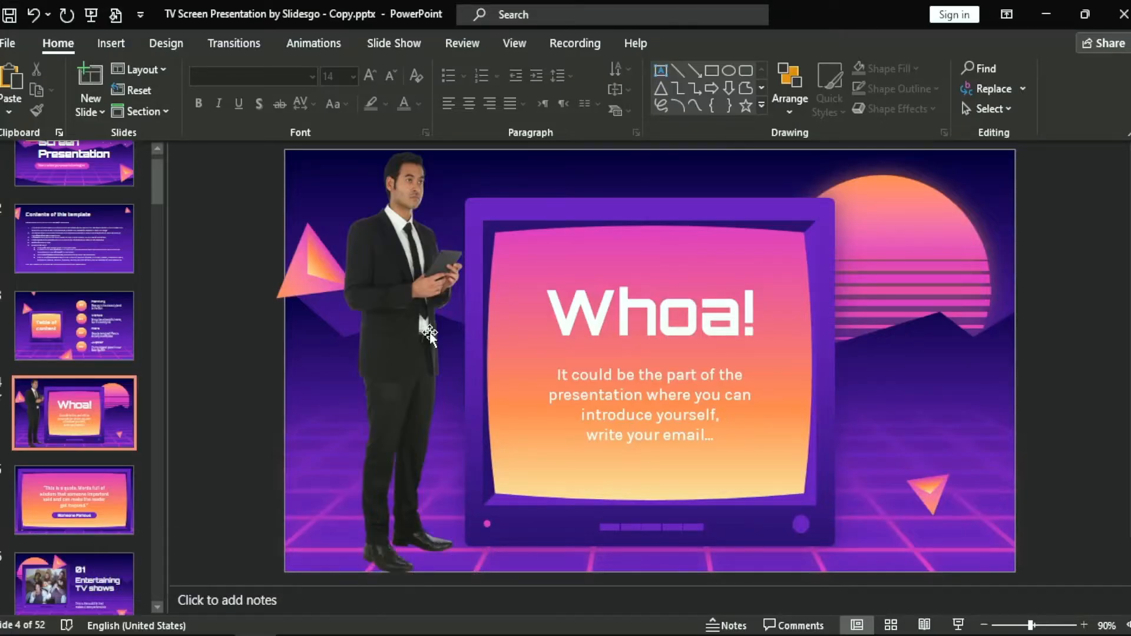
mouse_move(473, 342)
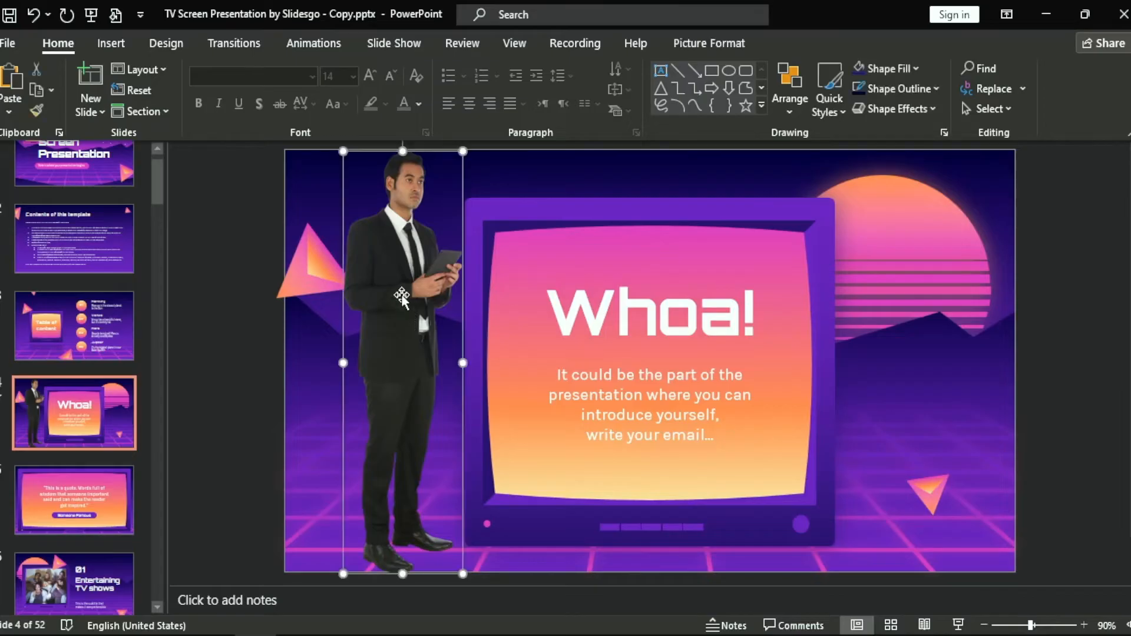
- Apply the Random Bars entrance animation to the man photo on the Whoa! slide
left_click(314, 43)
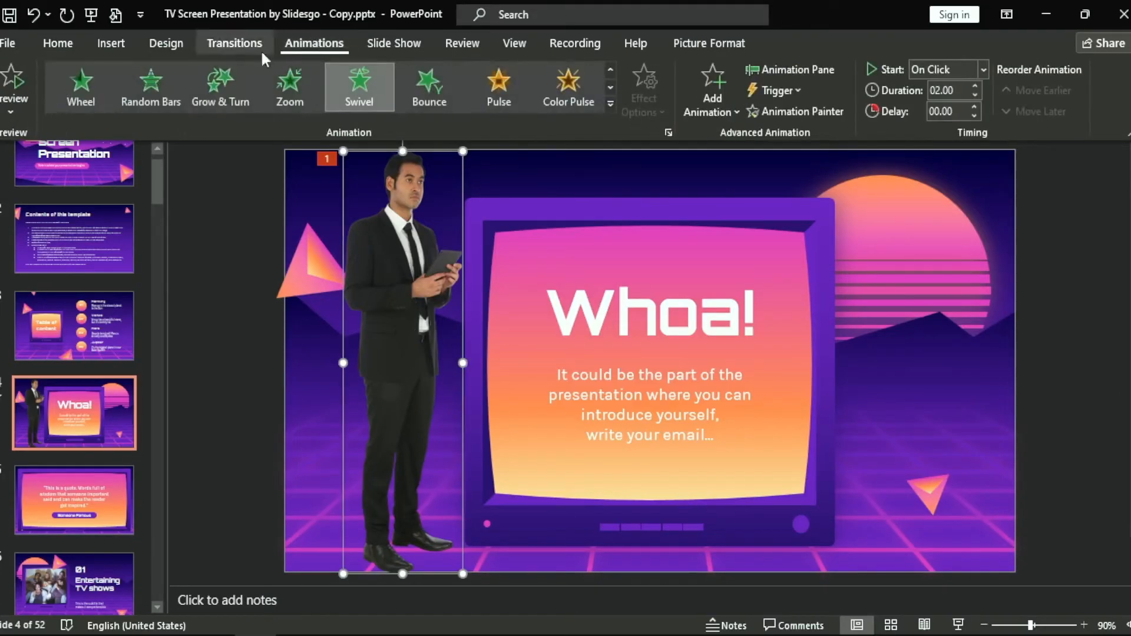
left_click(234, 43)
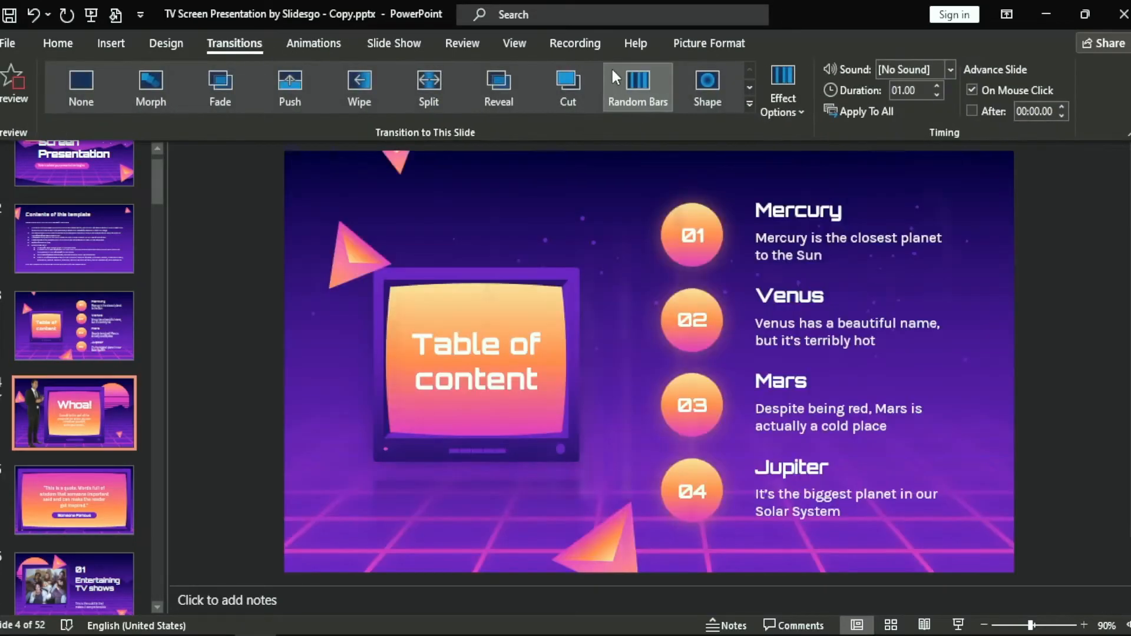
left_click(73, 412)
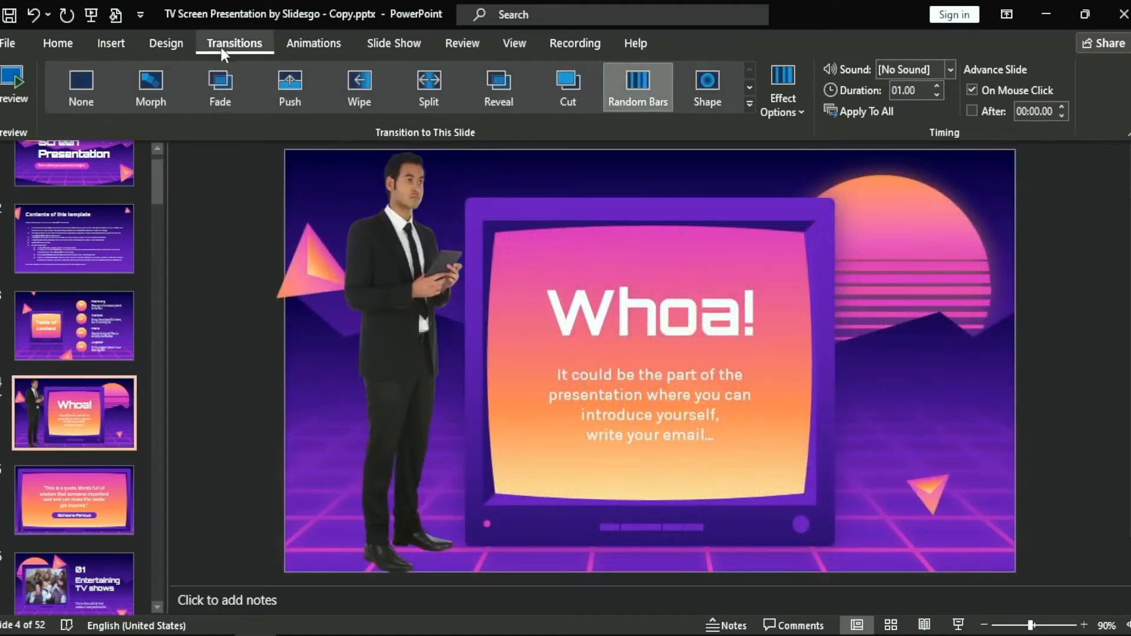
left_click(314, 43)
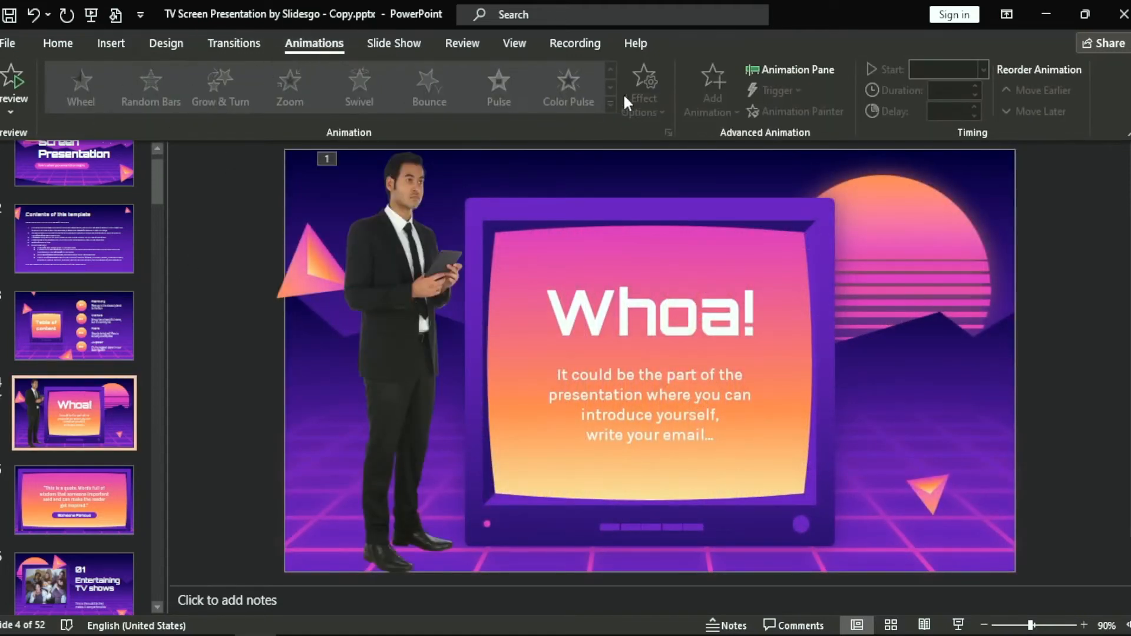
left_click(359, 87)
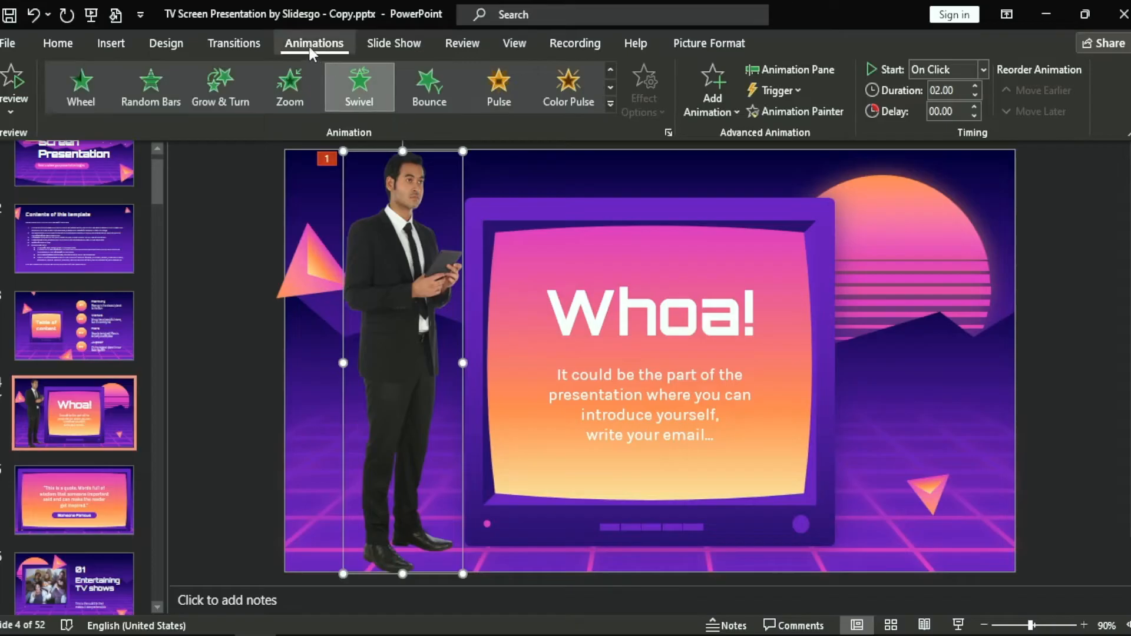
left_click(289, 86)
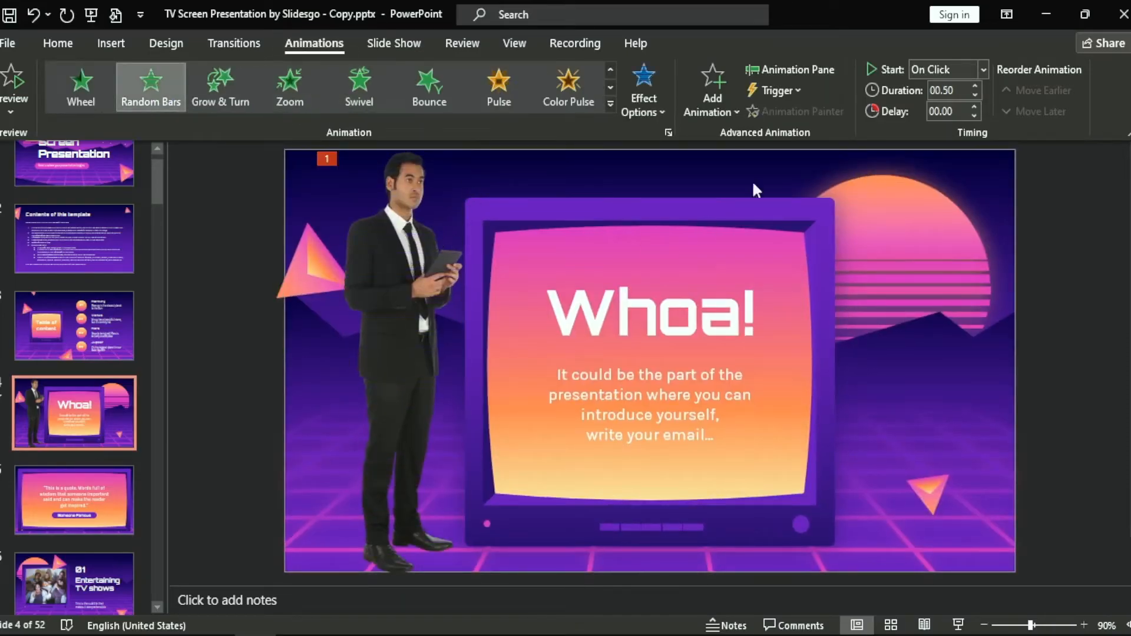
- Set the photo animation's sound to Camera in Effect Options via the Animation Pane
left_click(789, 69)
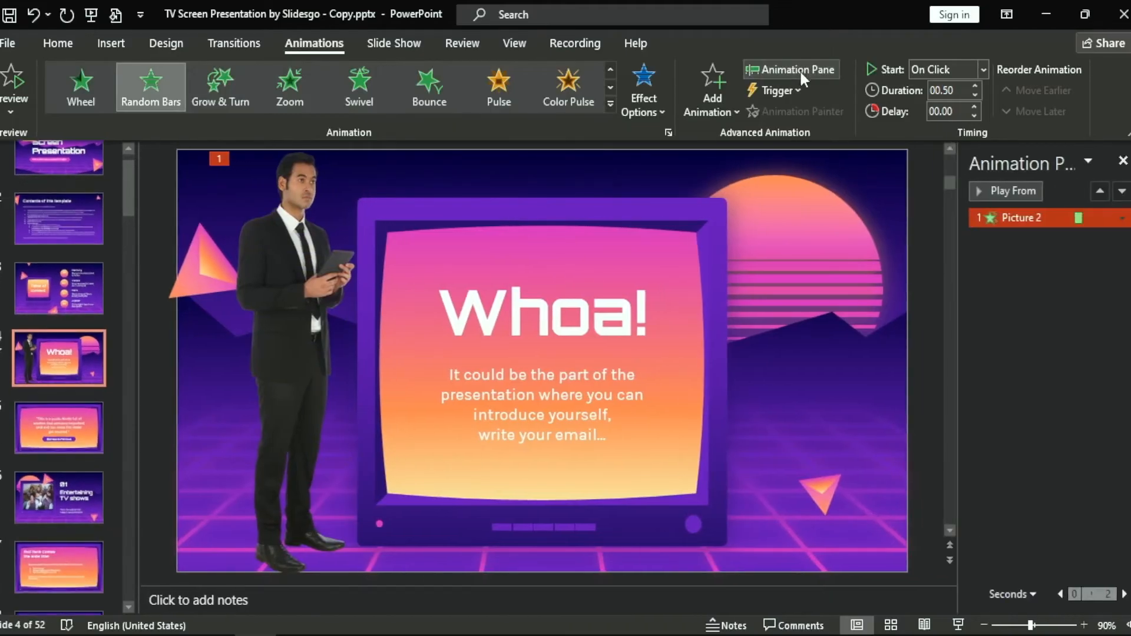
left_click(1122, 218)
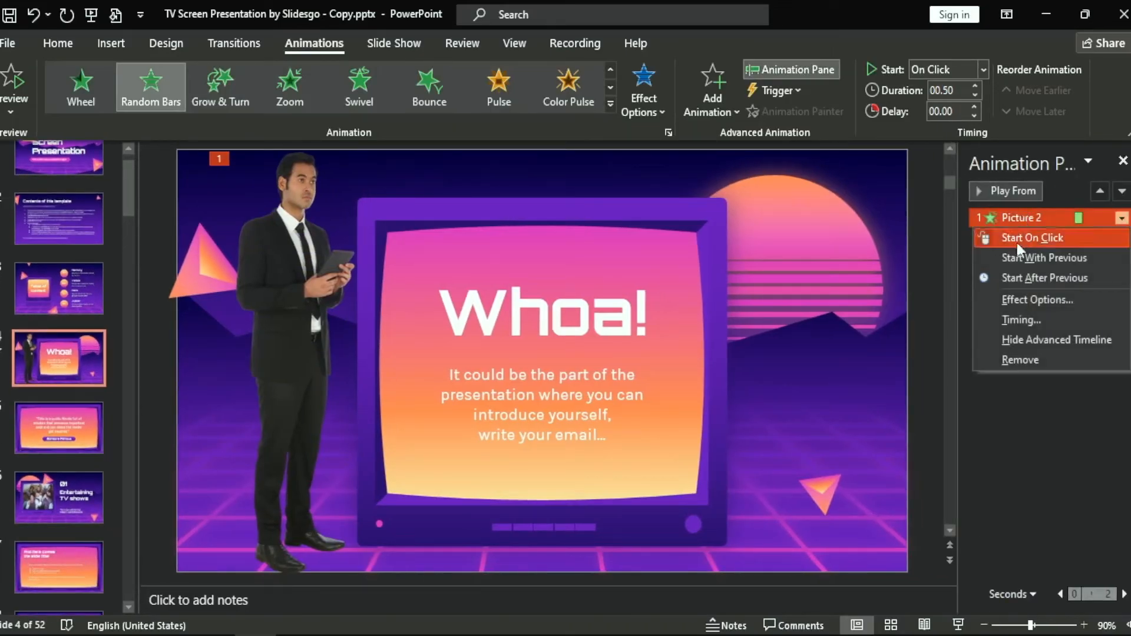
left_click(1033, 238)
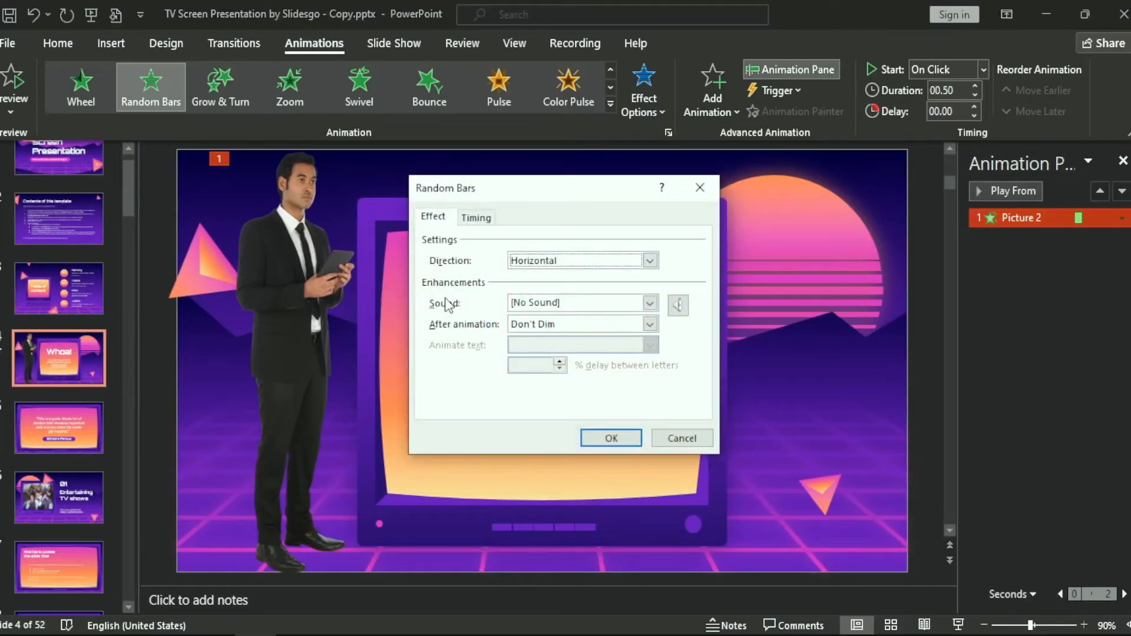
left_click(649, 302)
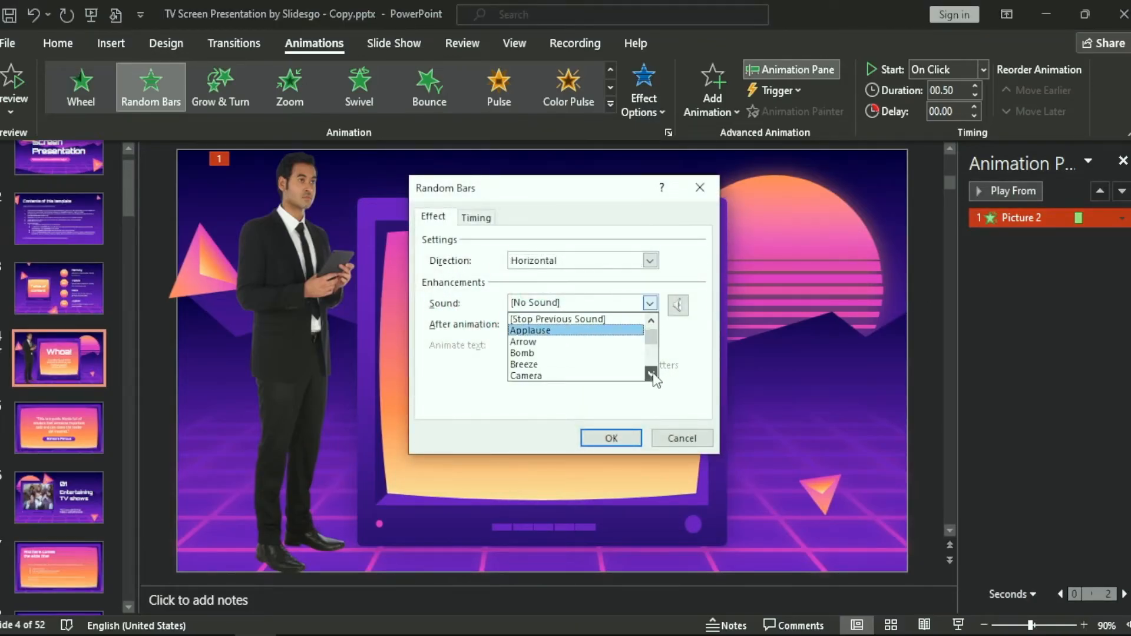
left_click(527, 376)
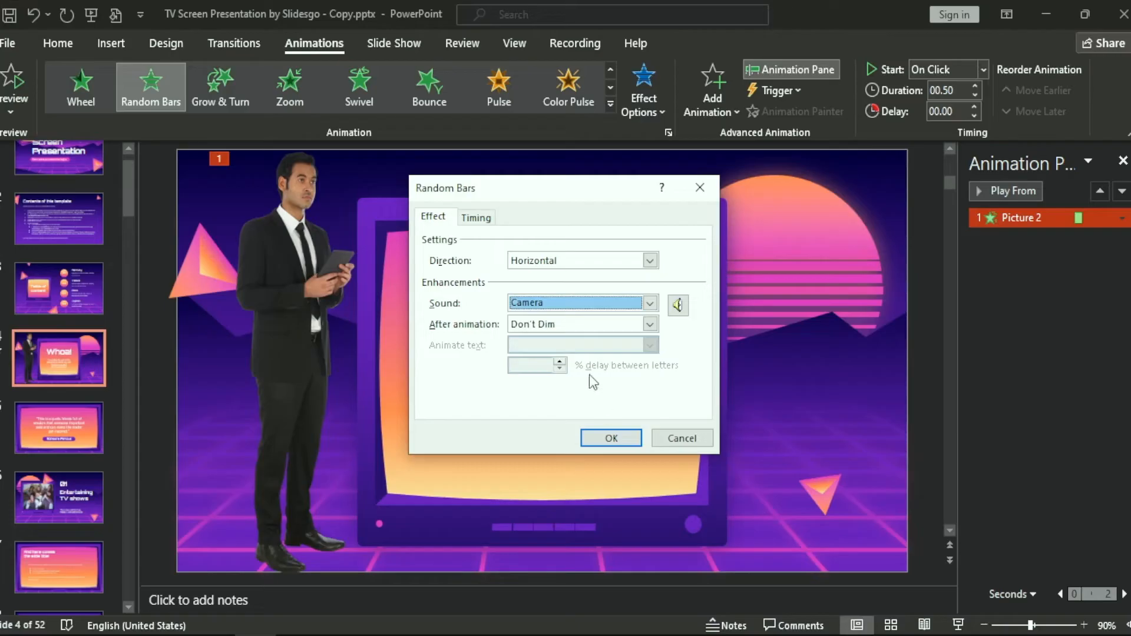
left_click(609, 438)
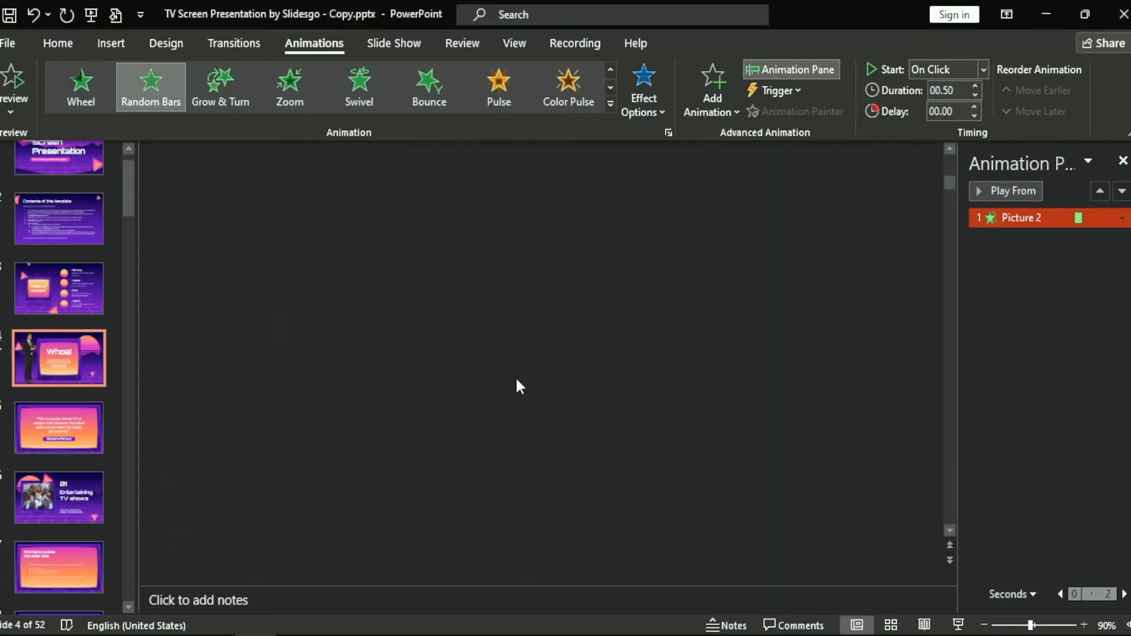